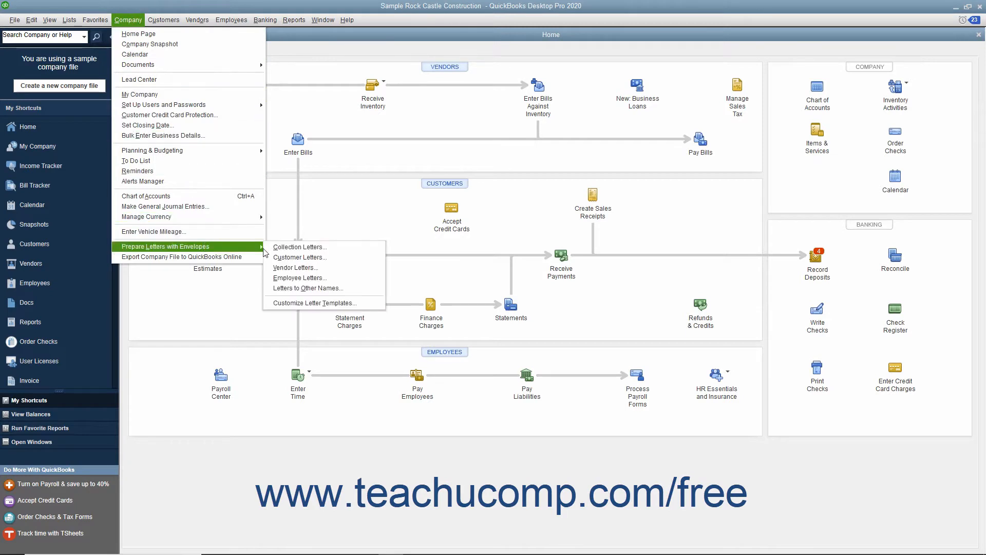
pyautogui.moveTo(316, 302)
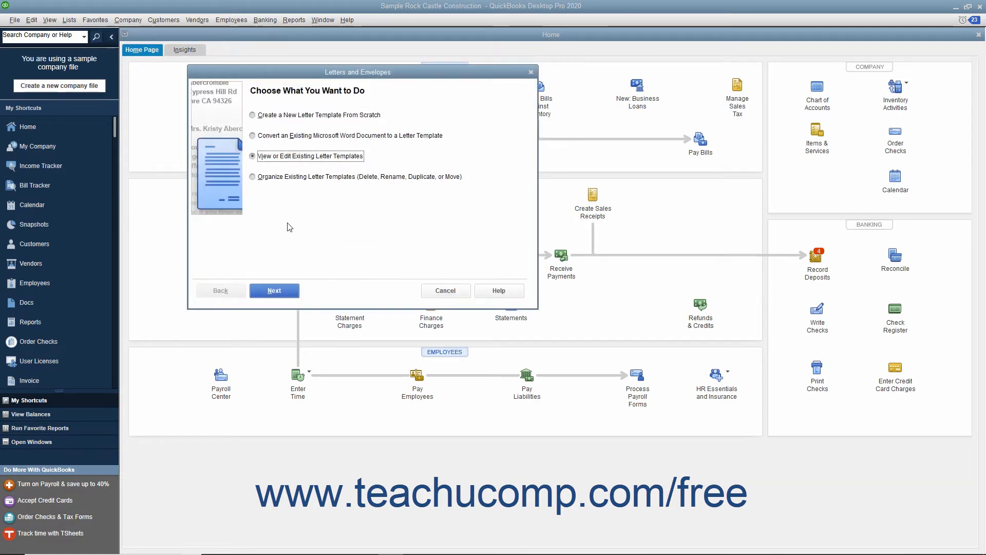
pyautogui.moveTo(280, 284)
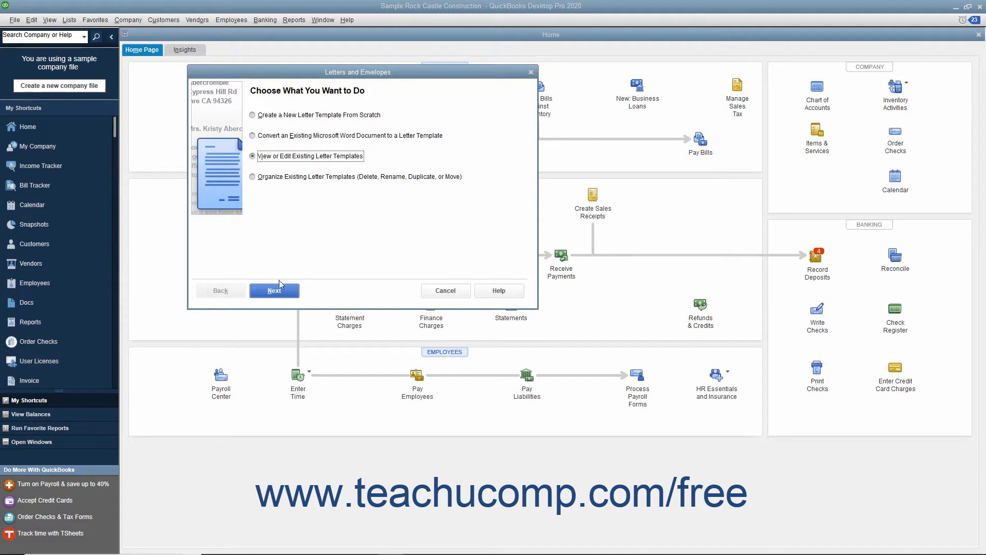
# - Choose the Customer letter type and select the 'Thanks for business (service)' template
pyautogui.click(274, 290)
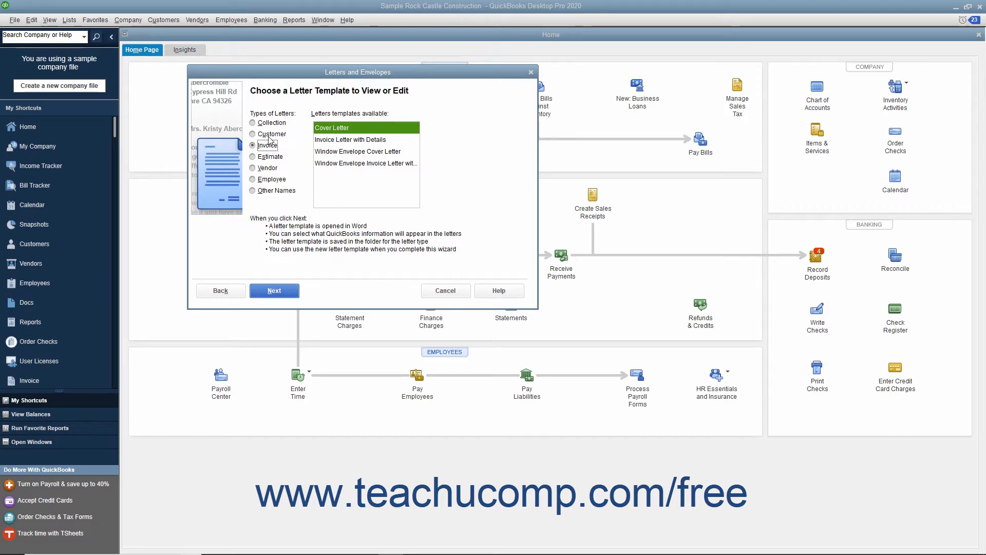
pyautogui.click(253, 133)
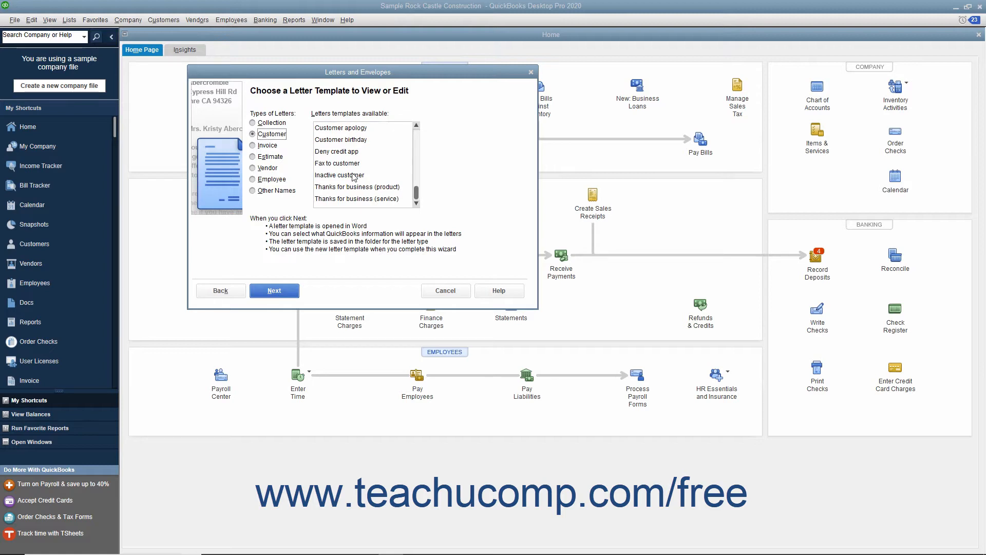
pyautogui.moveTo(353, 181)
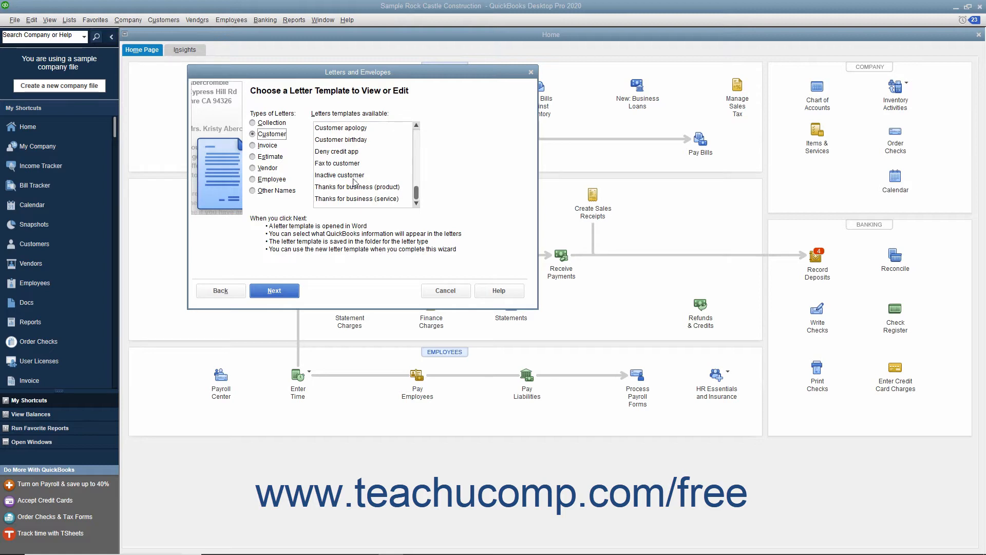
pyautogui.click(357, 198)
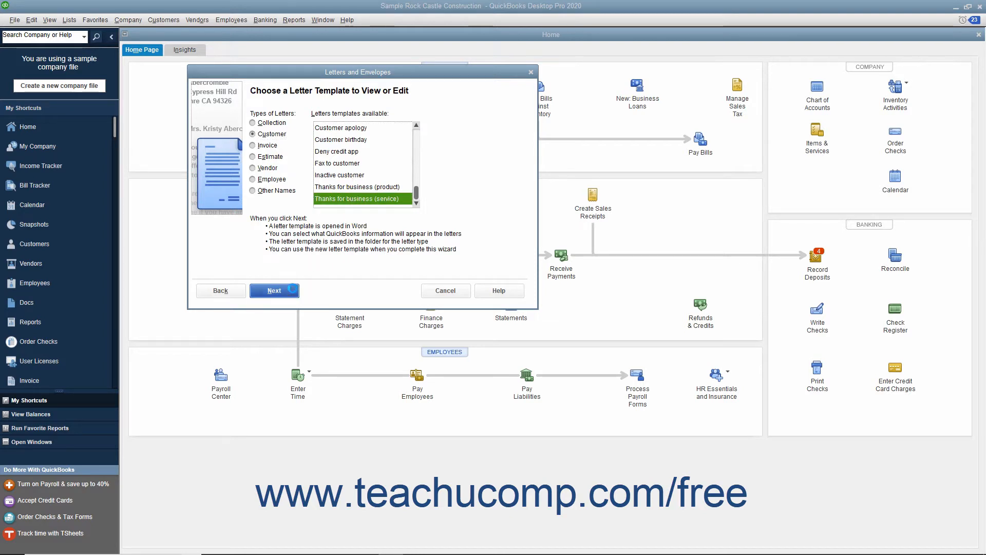
# - In Word, insert the MyCompanyName field in place of 'us' and save the template
pyautogui.click(273, 290)
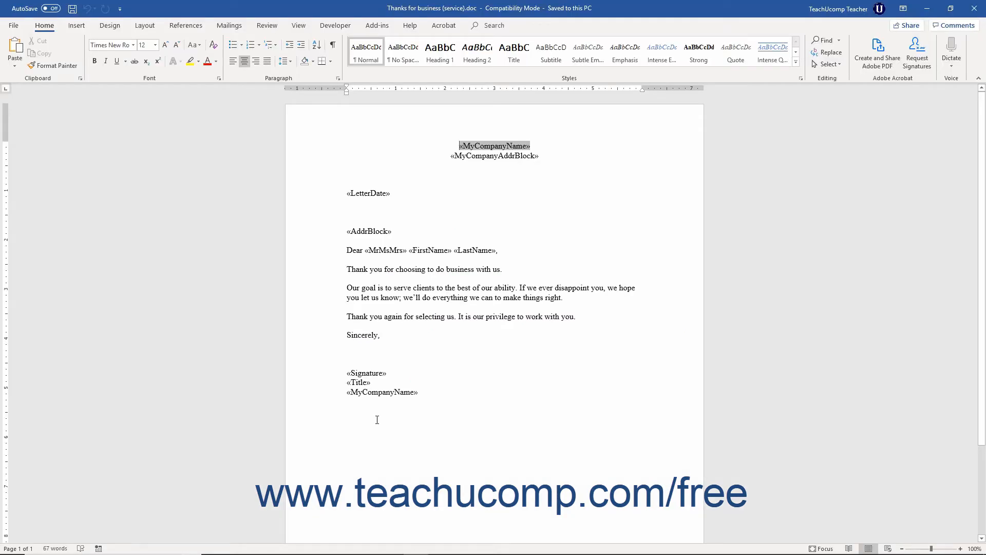
pyautogui.moveTo(462, 288)
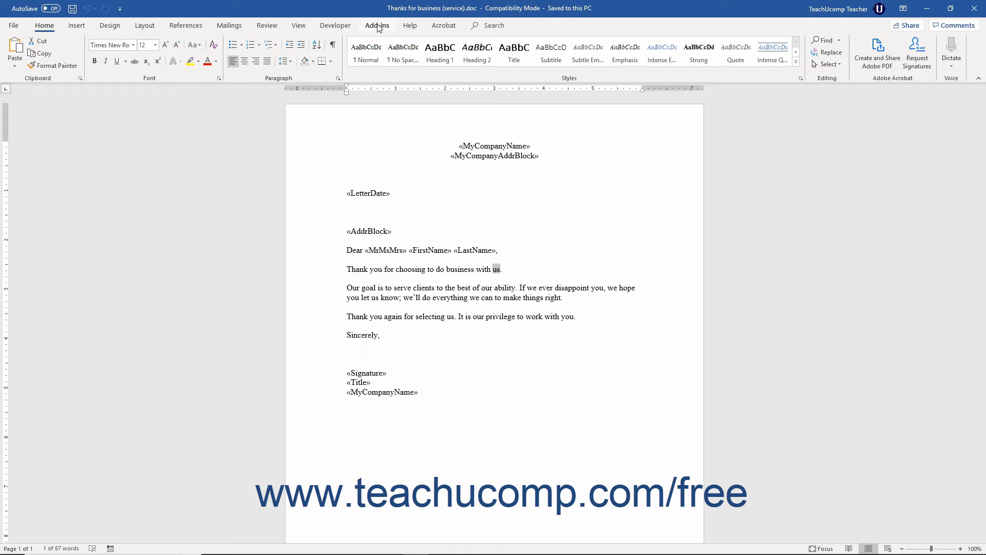
pyautogui.click(376, 25)
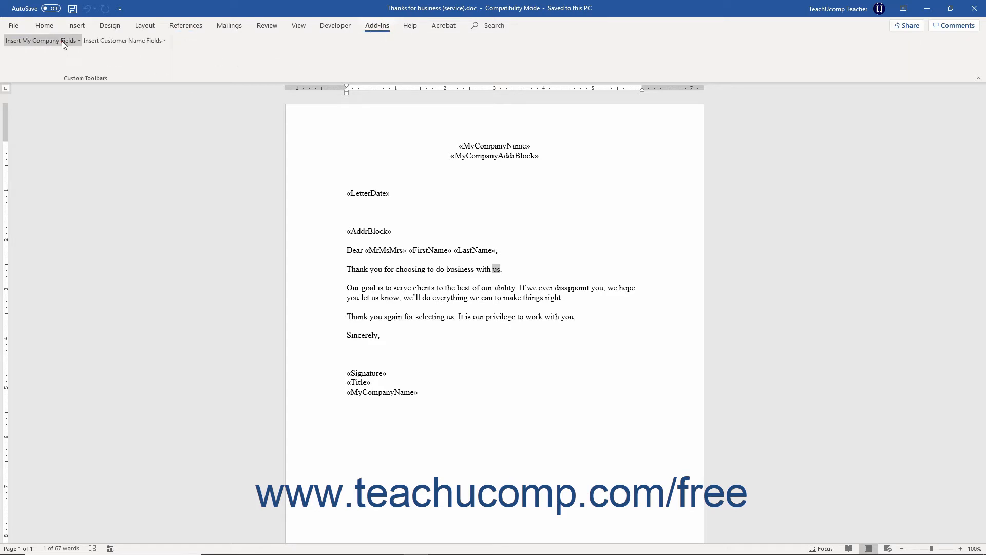
pyautogui.click(41, 40)
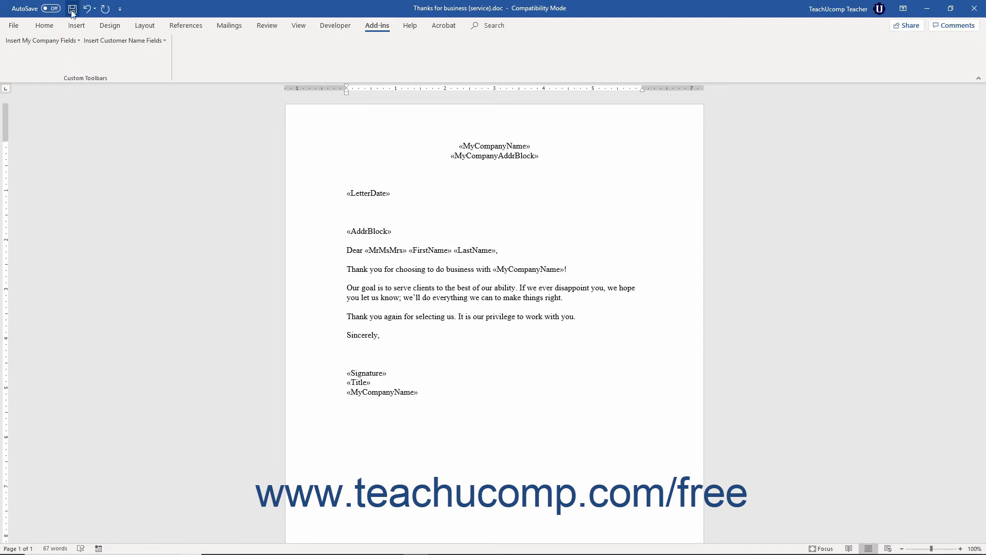
pyautogui.moveTo(72, 9)
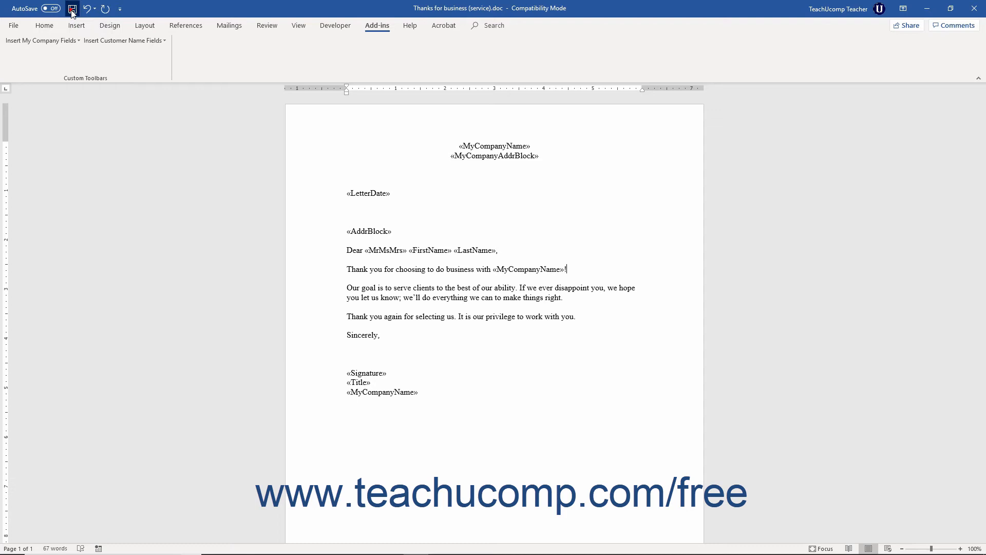
pyautogui.click(72, 8)
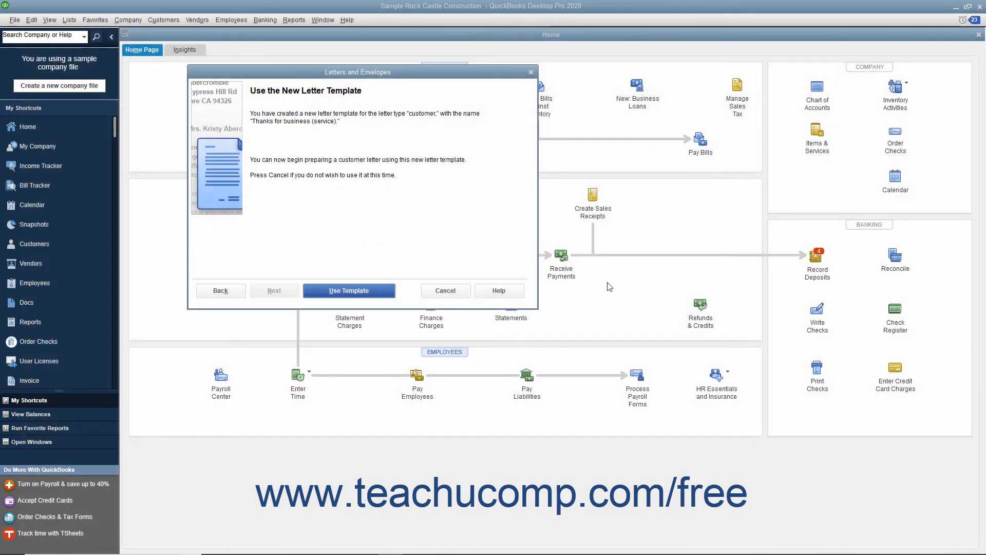
pyautogui.moveTo(570, 299)
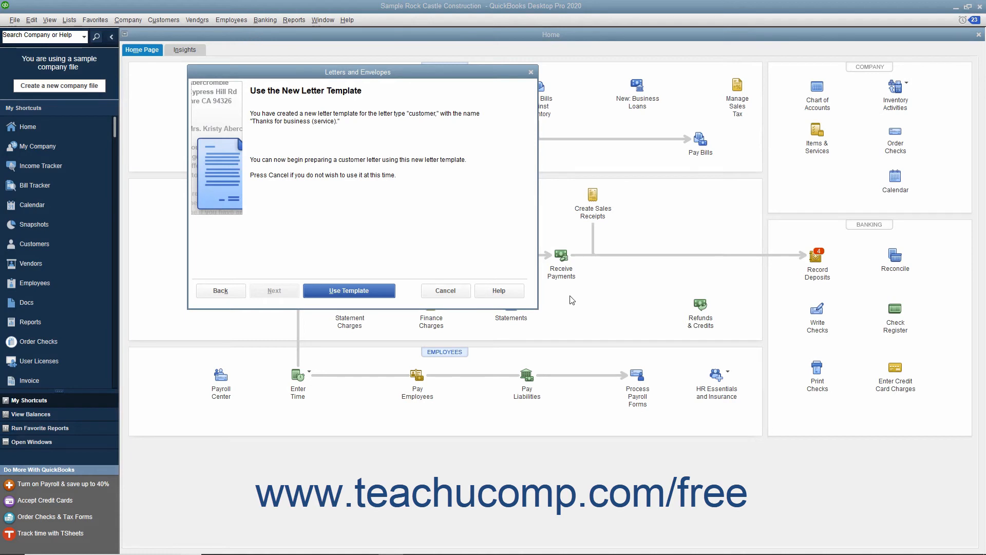
pyautogui.moveTo(557, 305)
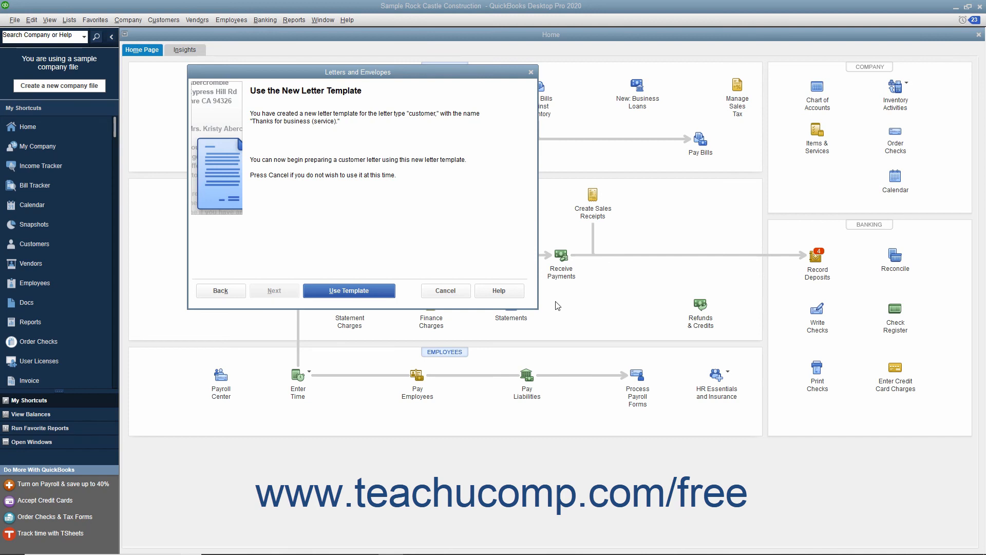
pyautogui.moveTo(453, 308)
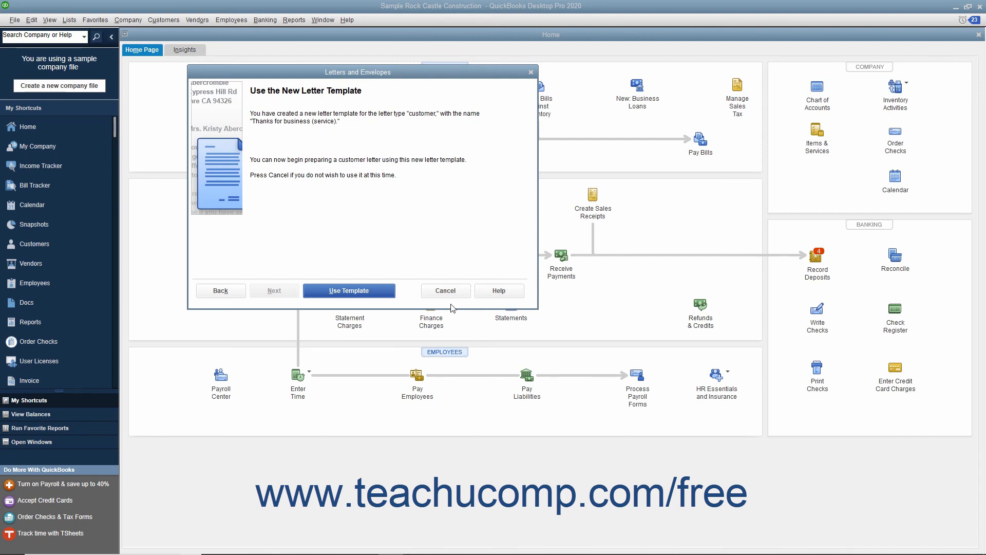